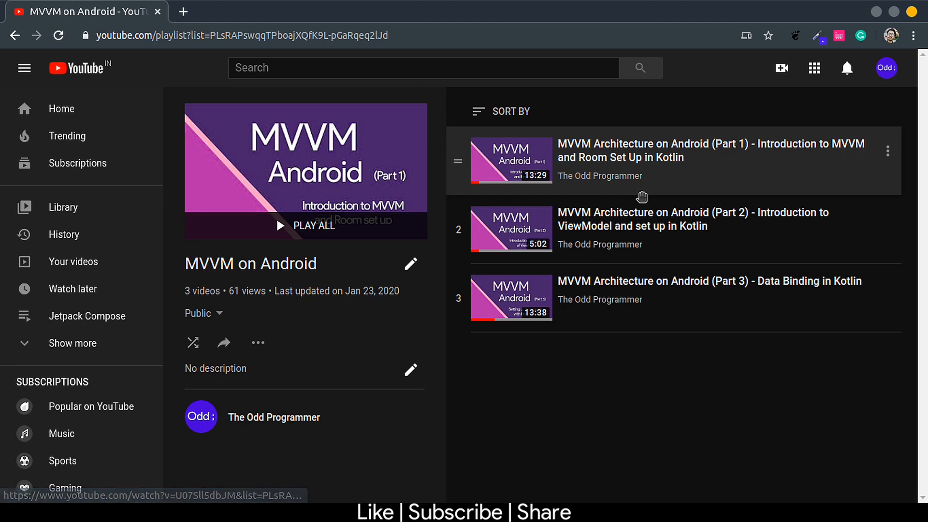
Navigate to github.com/absolute-z3ro/Restaurant-Simulator/tree/paging_setup in Chrome.
{"action": "left_click", "coordinate": [237, 35]}
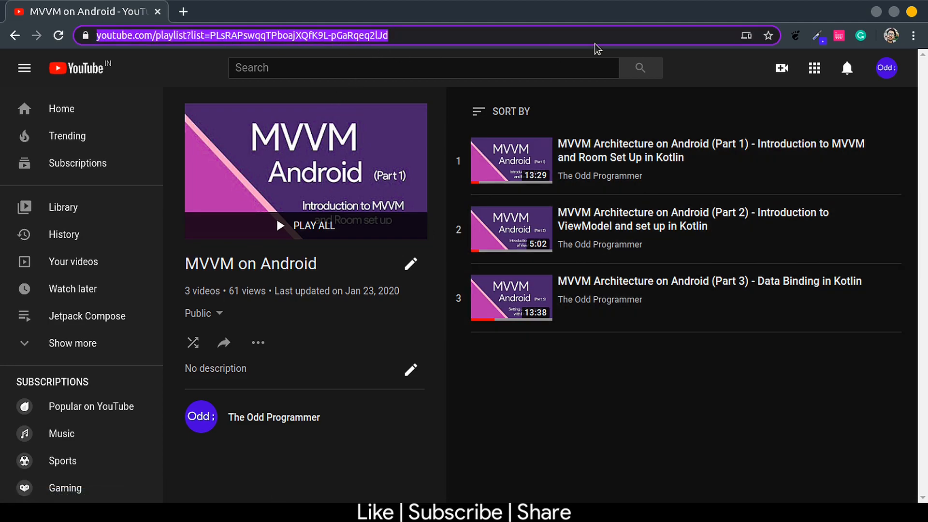
{"action": "type", "text": "github.com/absolute-z3ro/Restaurant-Simulator/tree/paging_setup"}
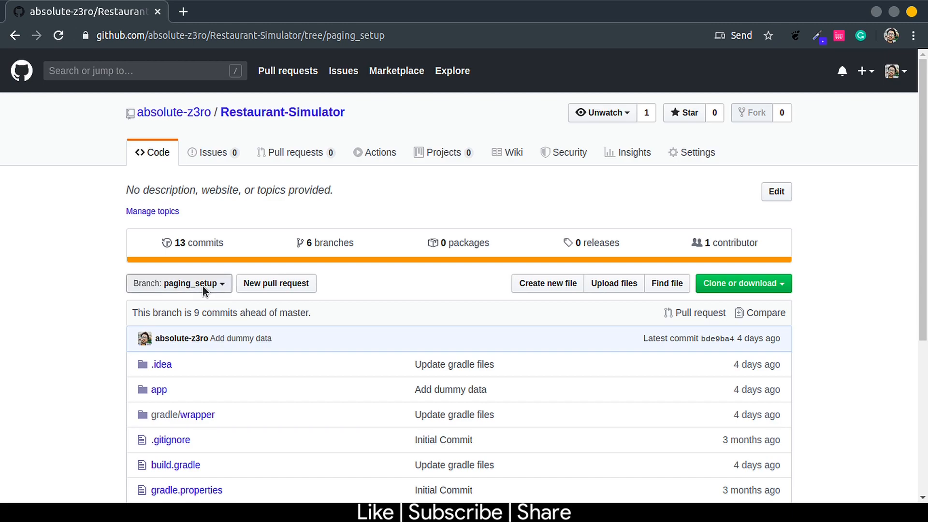
{"action": "left_click", "coordinate": [178, 283]}
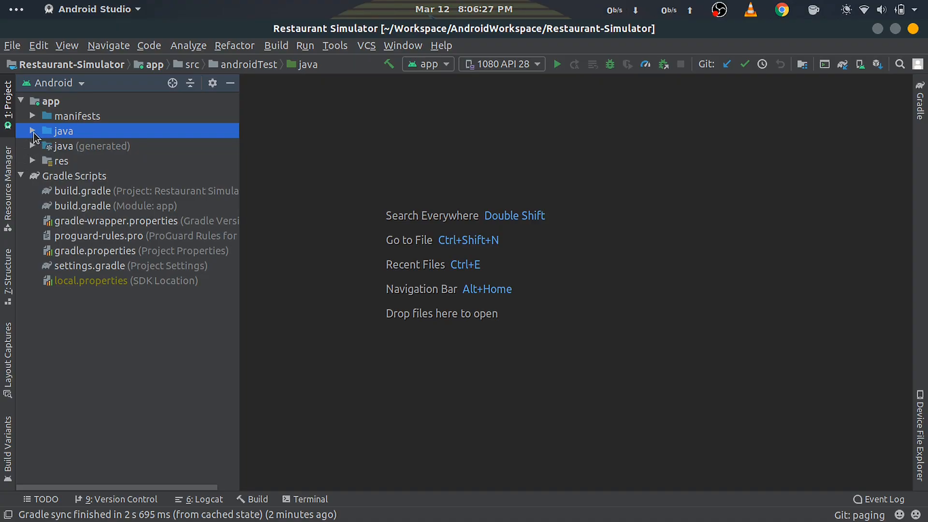
Review MainActivity's create-order click listener code.
{"action": "left_click", "coordinate": [34, 131]}
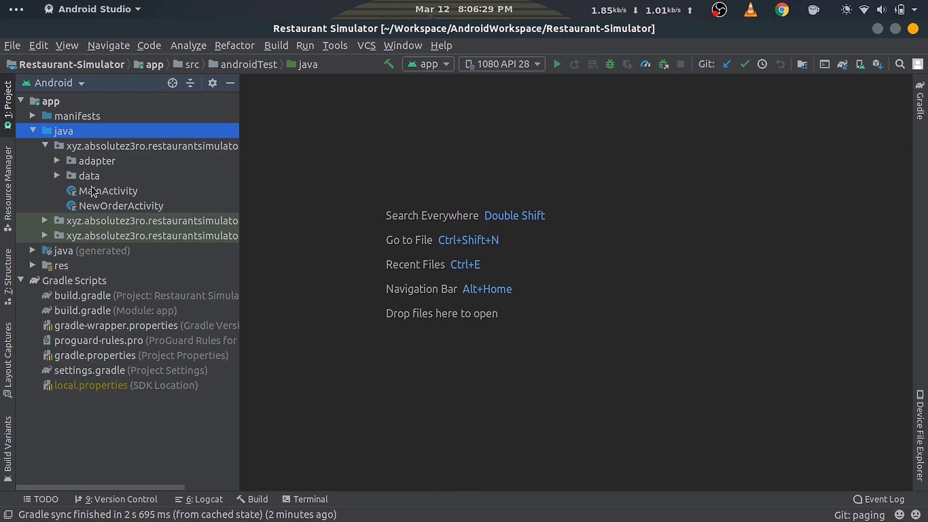
{"action": "double_click", "coordinate": [109, 191]}
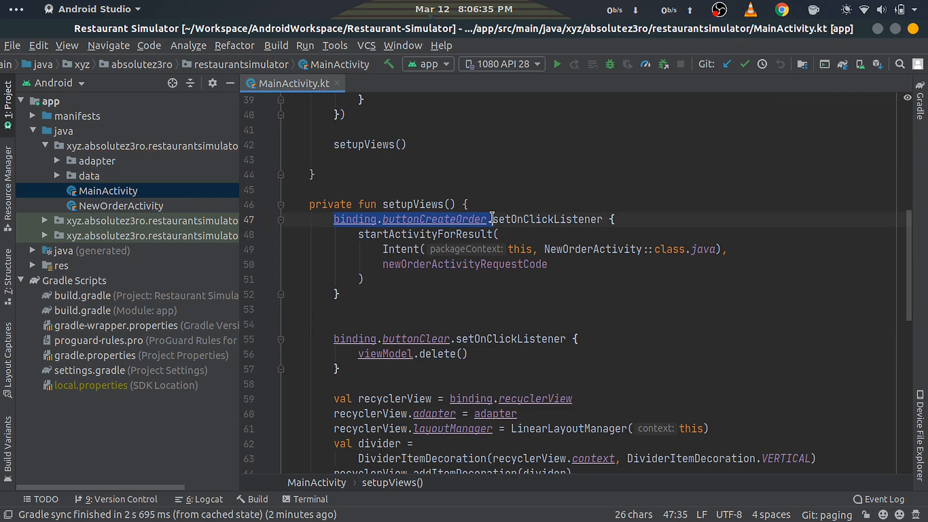
{"action": "left_click", "coordinate": [392, 340]}
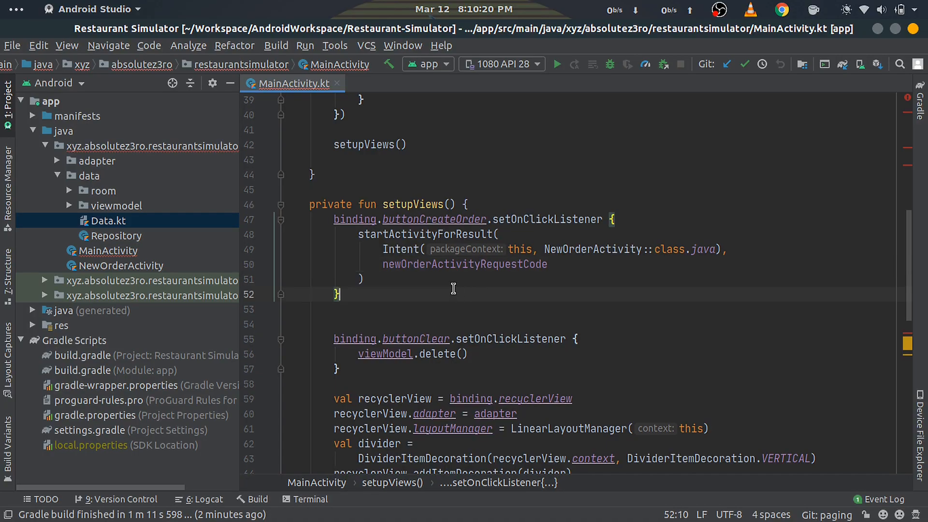
Review Data.kt's DUMMY_DATA arrayListOf of Order entries.
{"action": "left_click", "coordinate": [108, 220]}
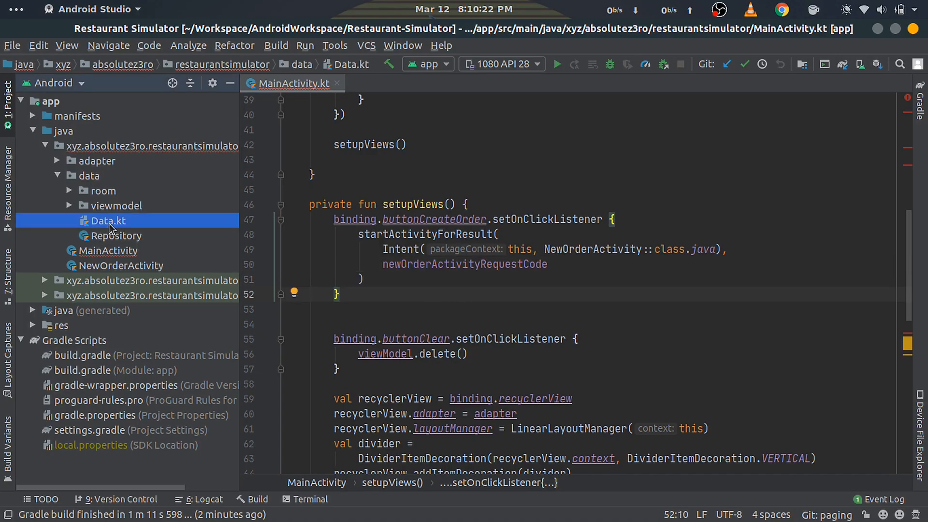
{"action": "double_click", "coordinate": [107, 220]}
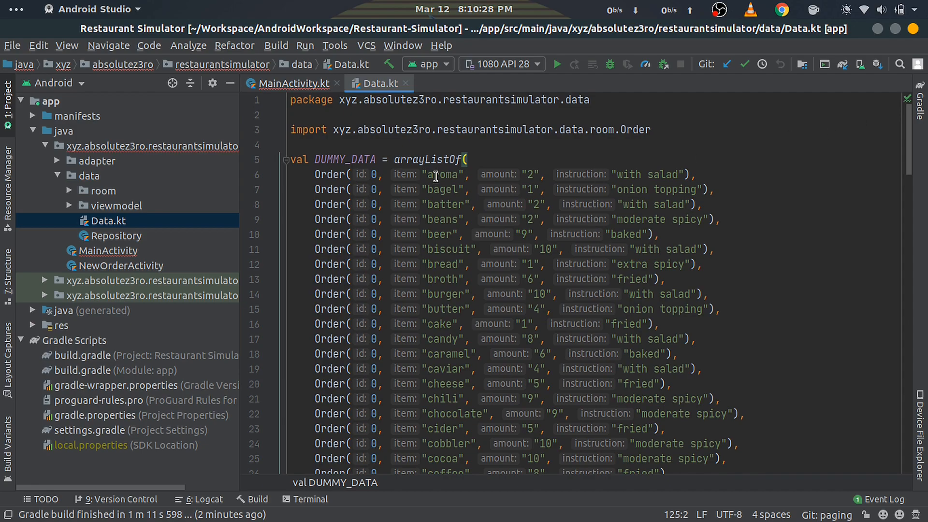
{"action": "double_click", "coordinate": [427, 159]}
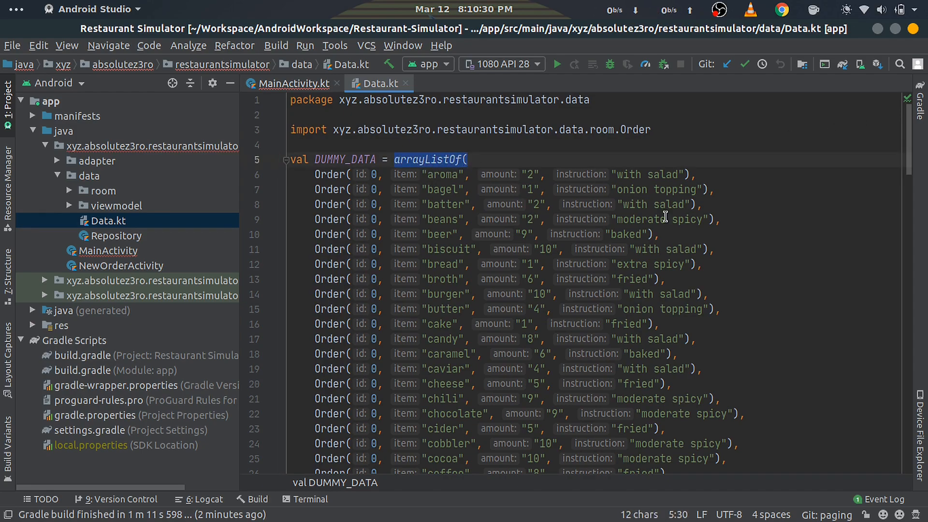
{"action": "mouse_move", "coordinate": [817, 225]}
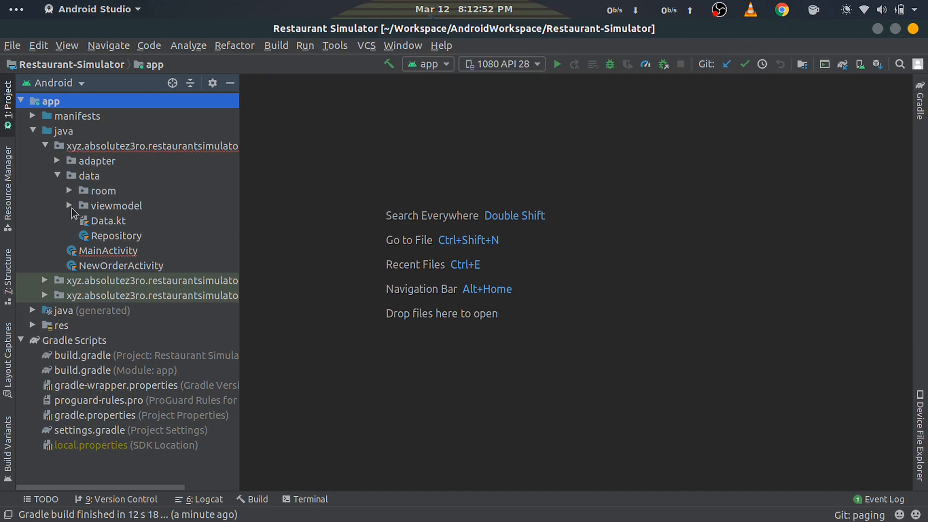
Review OrderDao's getAllOrders returning a DataSource.Factory in the room package.
{"action": "left_click", "coordinate": [70, 191]}
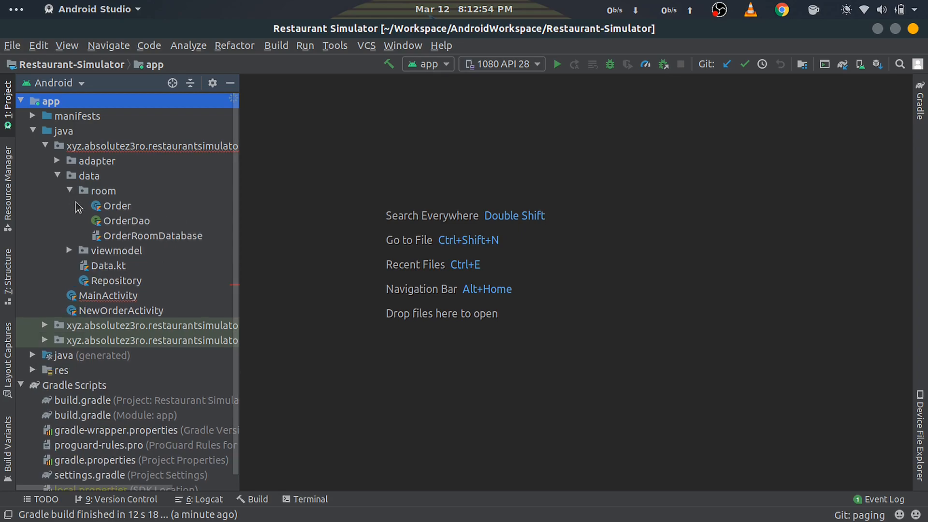
{"action": "double_click", "coordinate": [125, 220]}
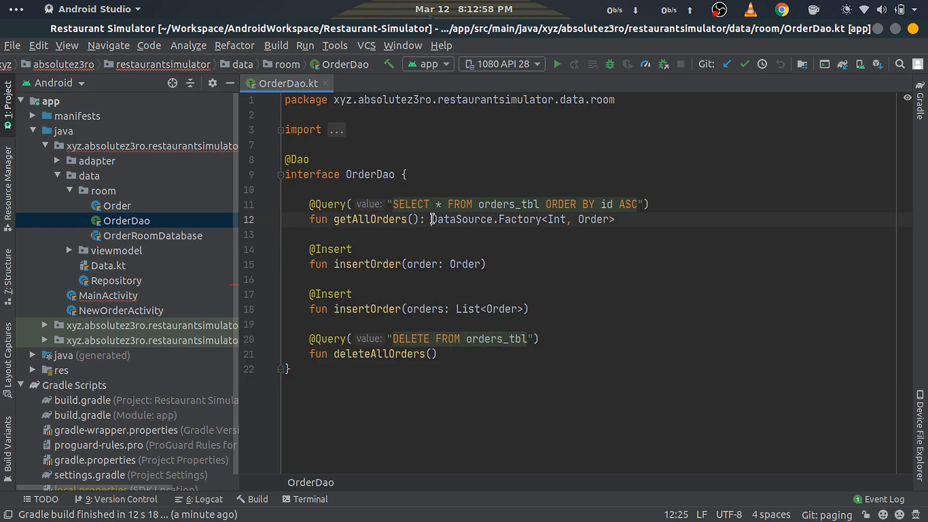
{"action": "left_click_drag", "start_coordinate": [431, 220], "coordinate": [618, 219]}
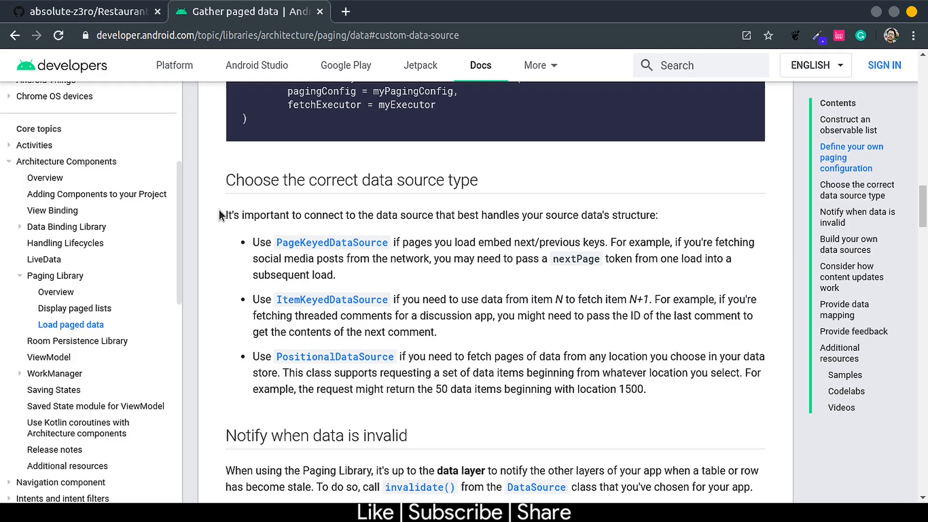
{"action": "mouse_move", "coordinate": [244, 241]}
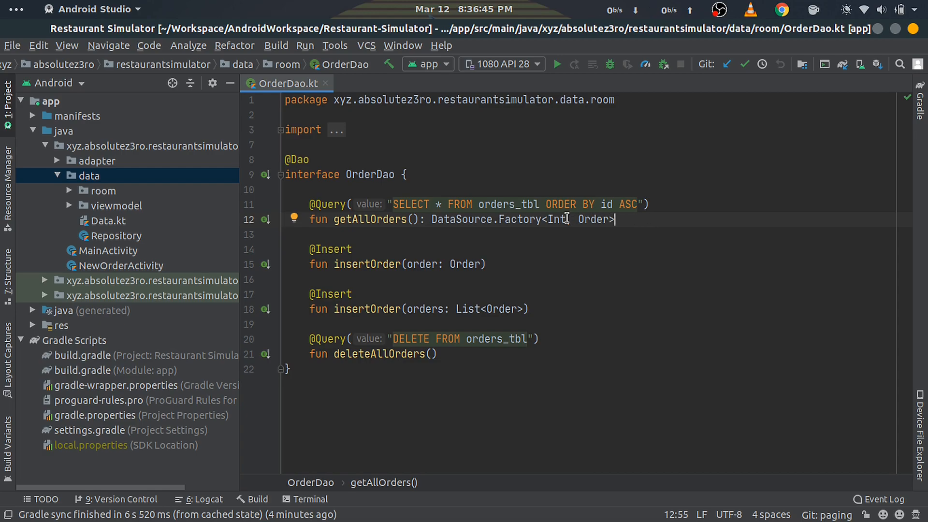
{"action": "double_click", "coordinate": [557, 219]}
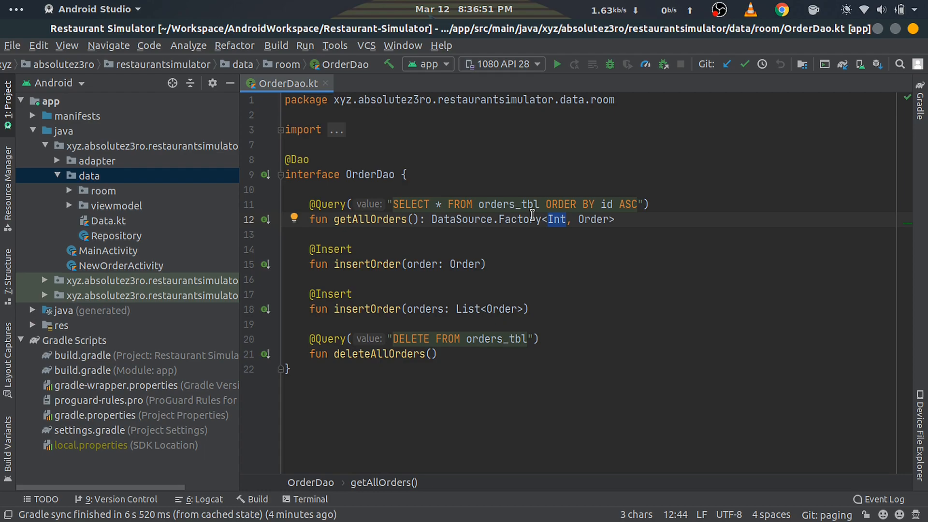
{"action": "double_click", "coordinate": [593, 219]}
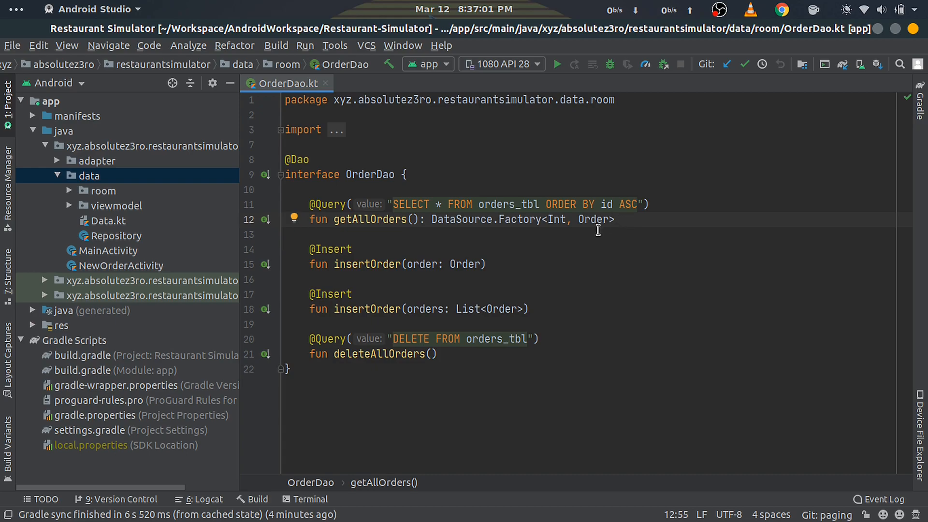
Review Repository's allOrders converting getAllOrders to LiveData with pageSize 10, maxSize 50.
{"action": "double_click", "coordinate": [116, 236]}
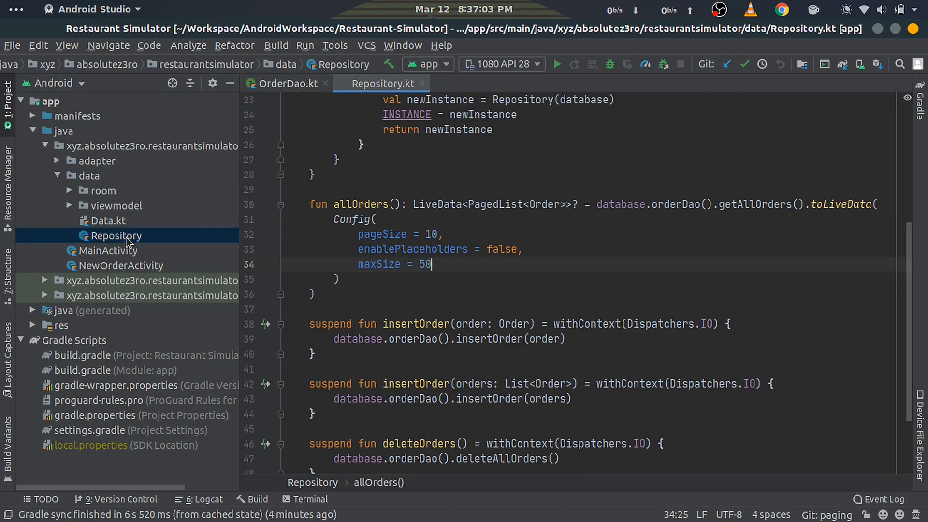
{"action": "double_click", "coordinate": [360, 204]}
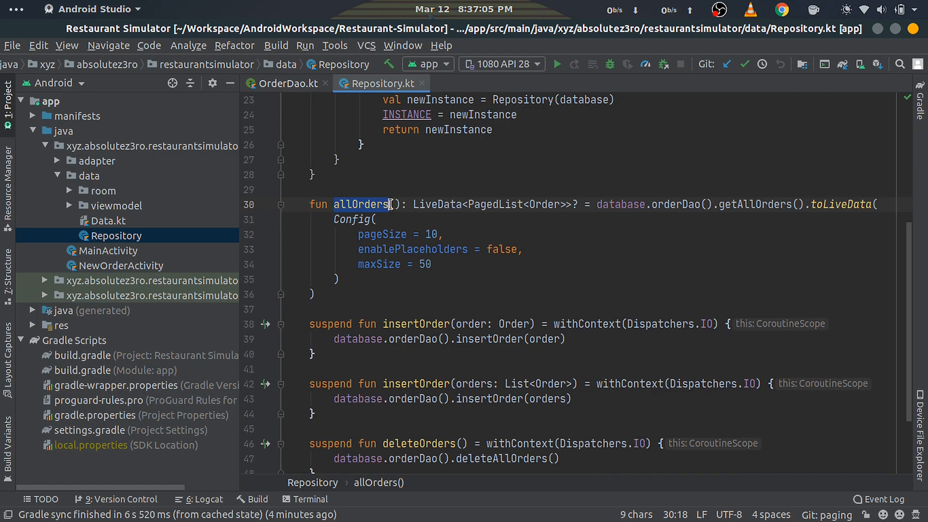
{"action": "left_click_drag", "start_coordinate": [390, 204], "coordinate": [515, 204]}
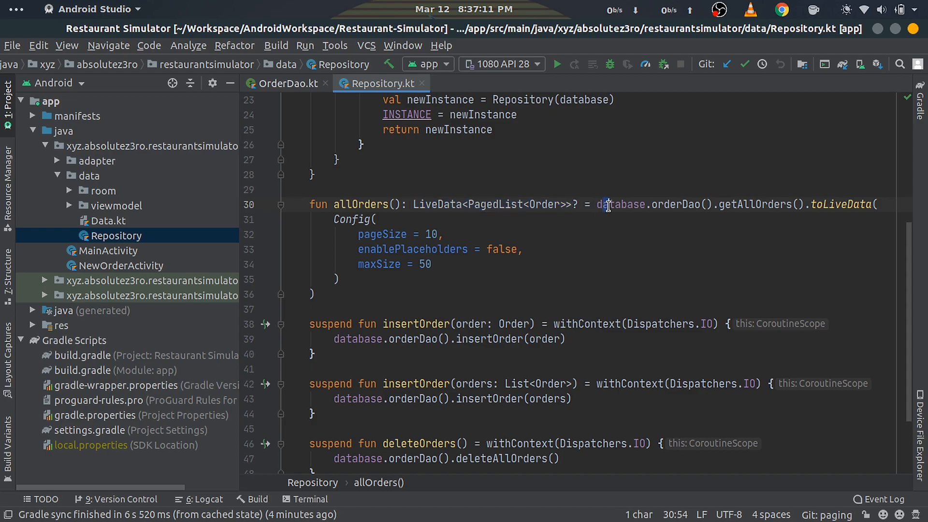
{"action": "left_click_drag", "start_coordinate": [599, 204], "coordinate": [808, 204]}
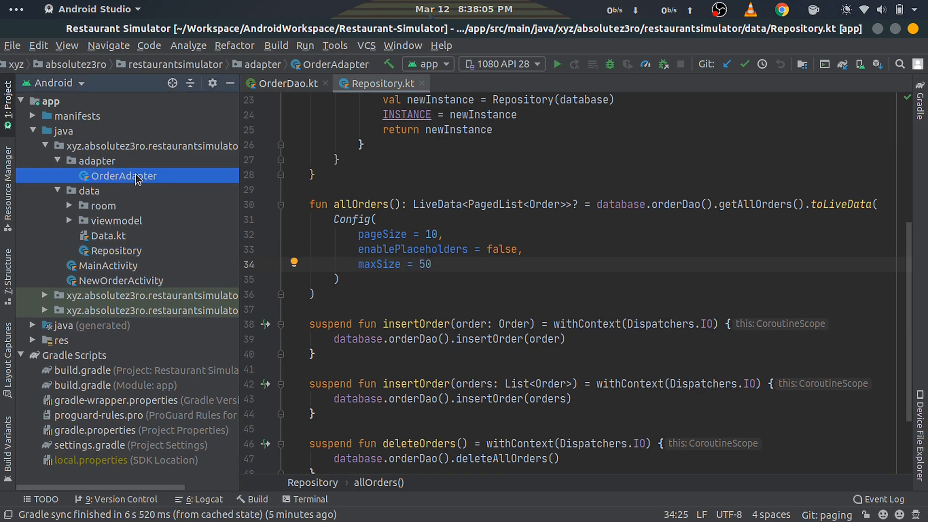
Review OrderAdapter's PagedListAdapter base class and its DiffUtil.ItemCallback diffCallback.
{"action": "double_click", "coordinate": [123, 176]}
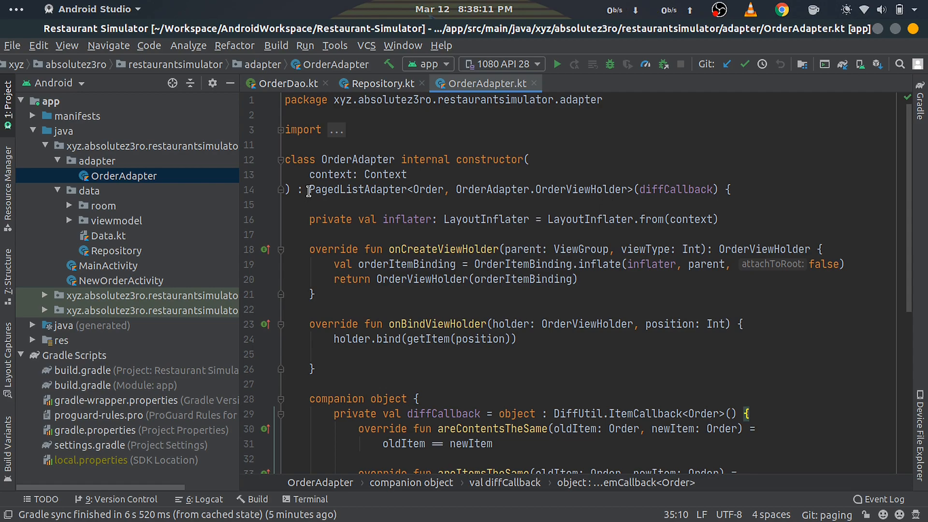
{"action": "double_click", "coordinate": [357, 190]}
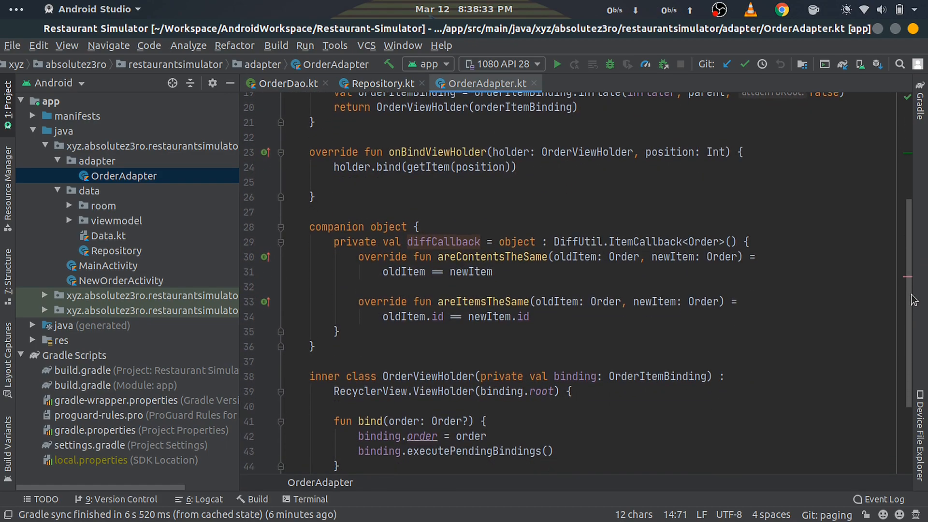
{"action": "left_click_drag", "start_coordinate": [333, 242], "coordinate": [336, 331]}
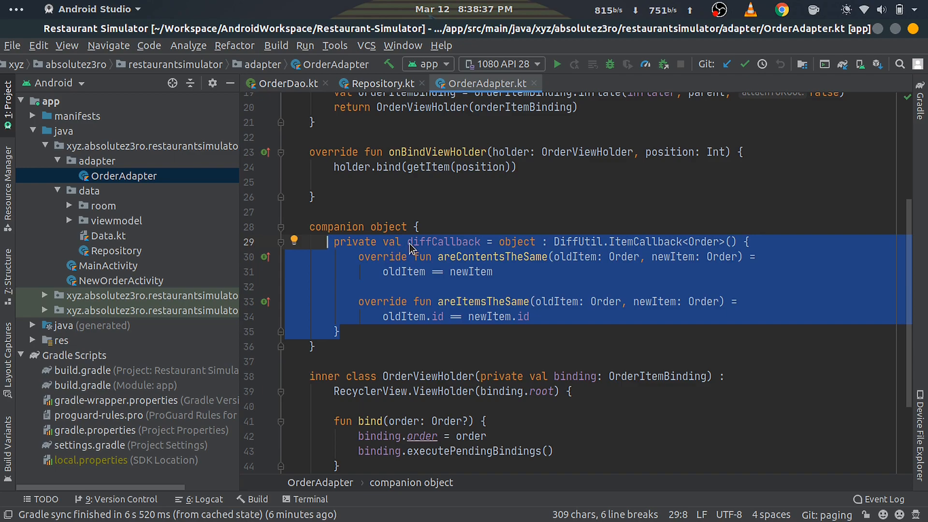
{"action": "left_click", "coordinate": [650, 242]}
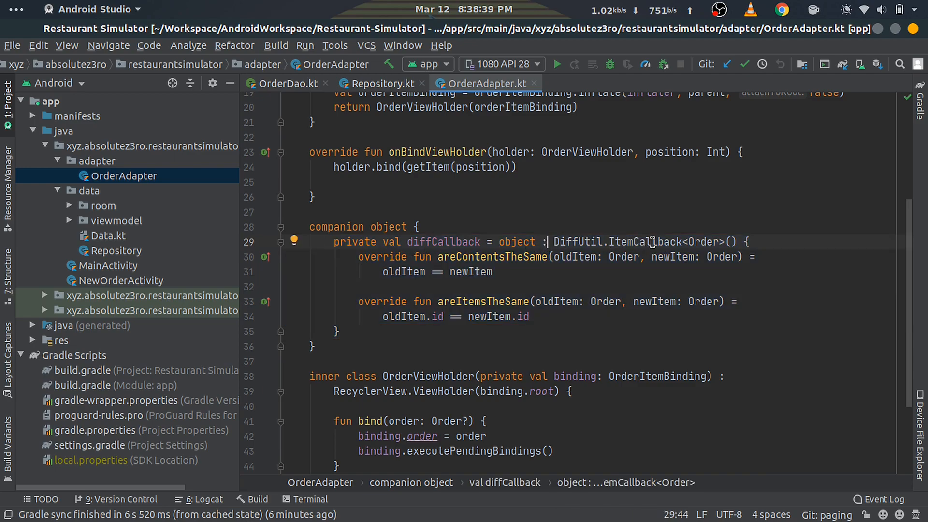
{"action": "double_click", "coordinate": [703, 242]}
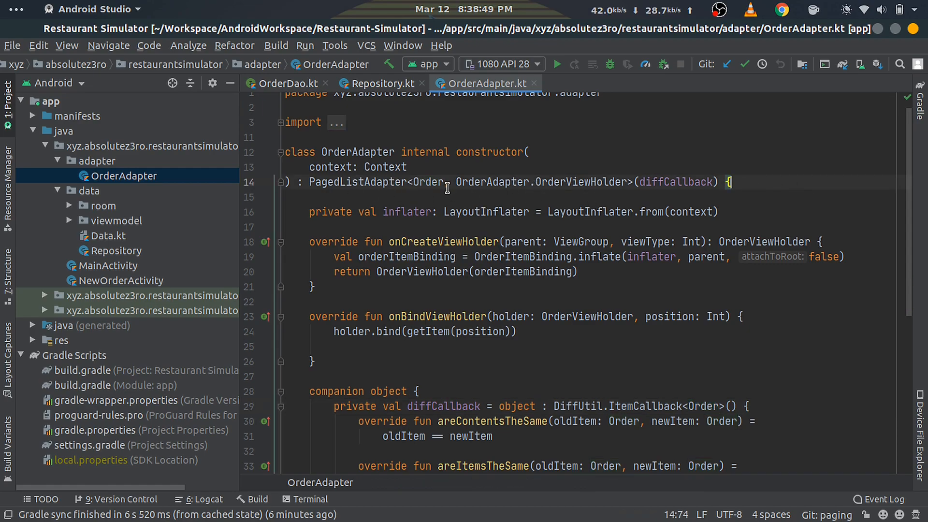
Review the Order type and the getItem call in onBindViewHolder, then select MainActivity.
{"action": "double_click", "coordinate": [428, 182]}
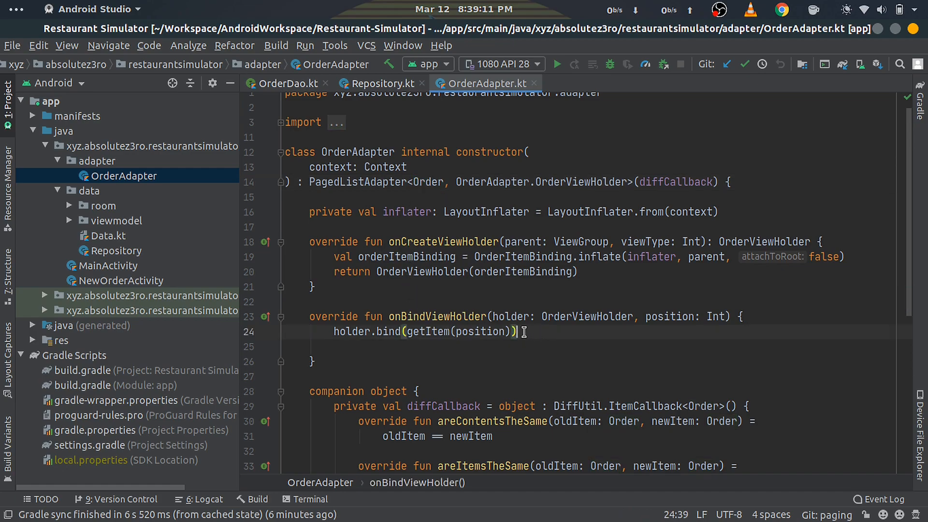
{"action": "double_click", "coordinate": [428, 332]}
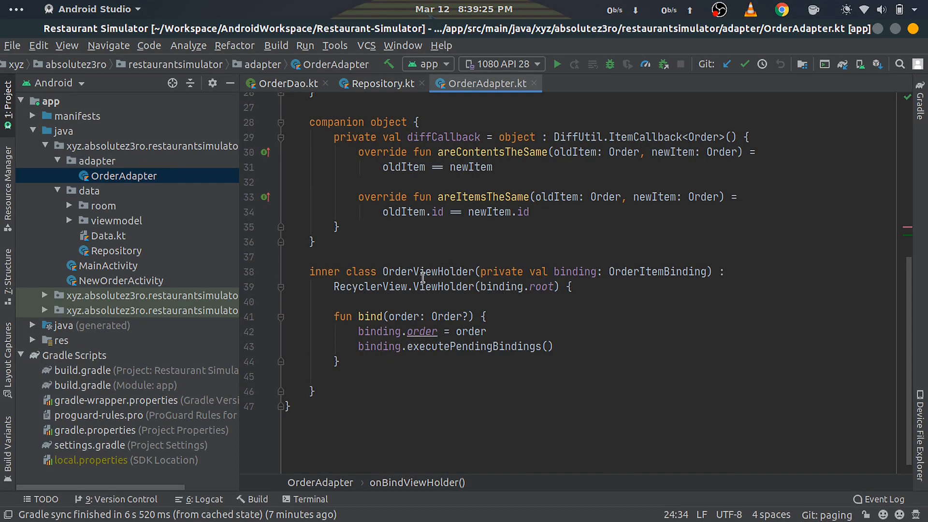
{"action": "scroll", "scroll_direction": "down", "scroll_amount": 3}
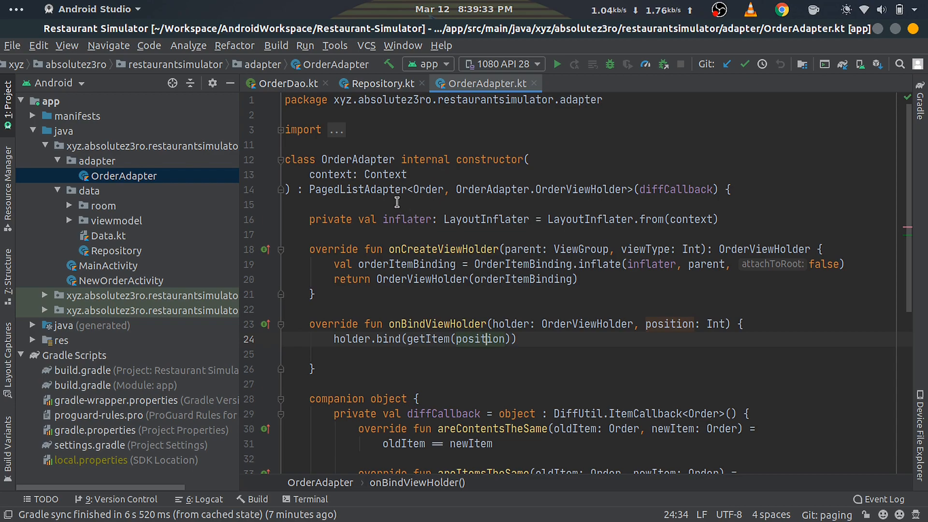
{"action": "mouse_move", "coordinate": [208, 254]}
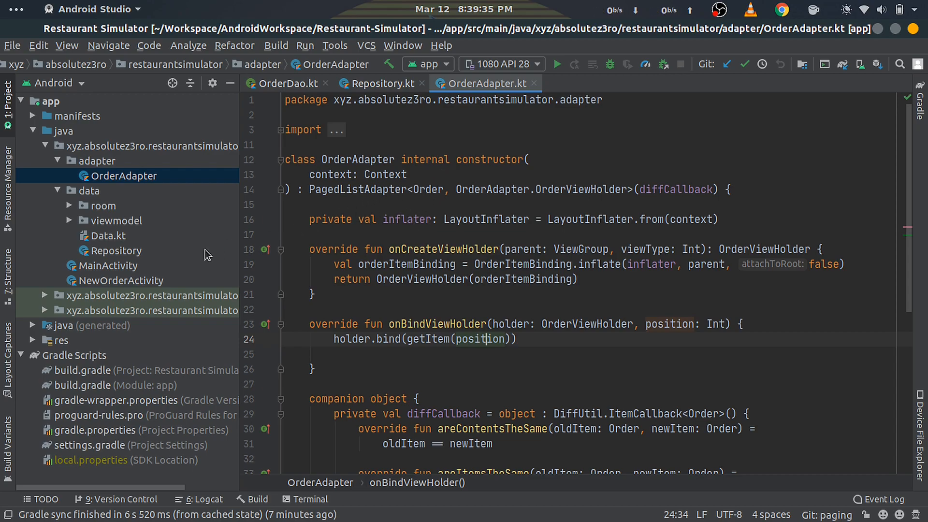
{"action": "left_click", "coordinate": [108, 265]}
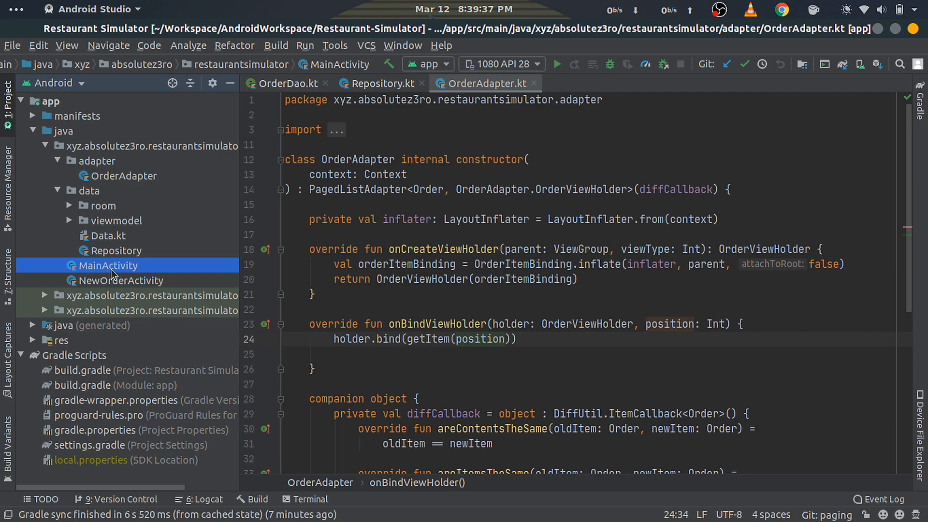
Review MainActivity's onCreate creating the OrderAdapter and submitting observed paged orders.
{"action": "double_click", "coordinate": [107, 265]}
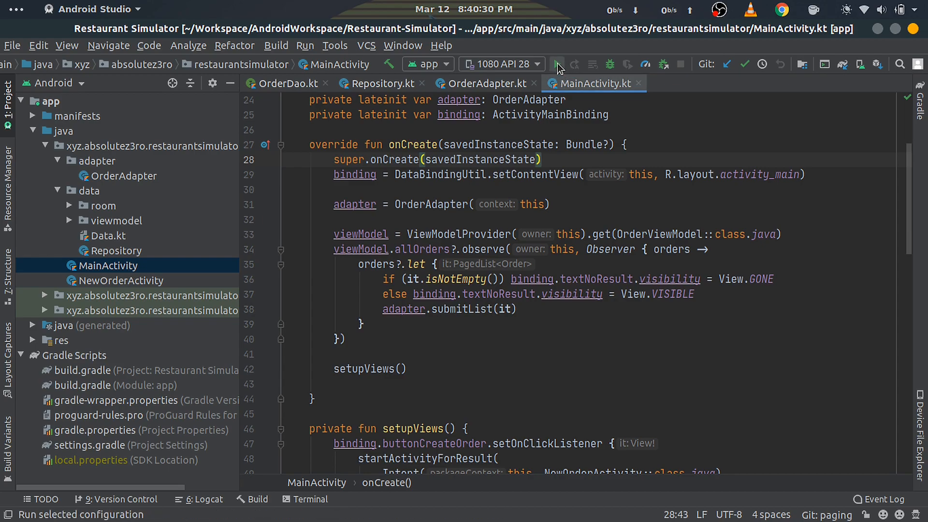
{"action": "mouse_move", "coordinate": [557, 65]}
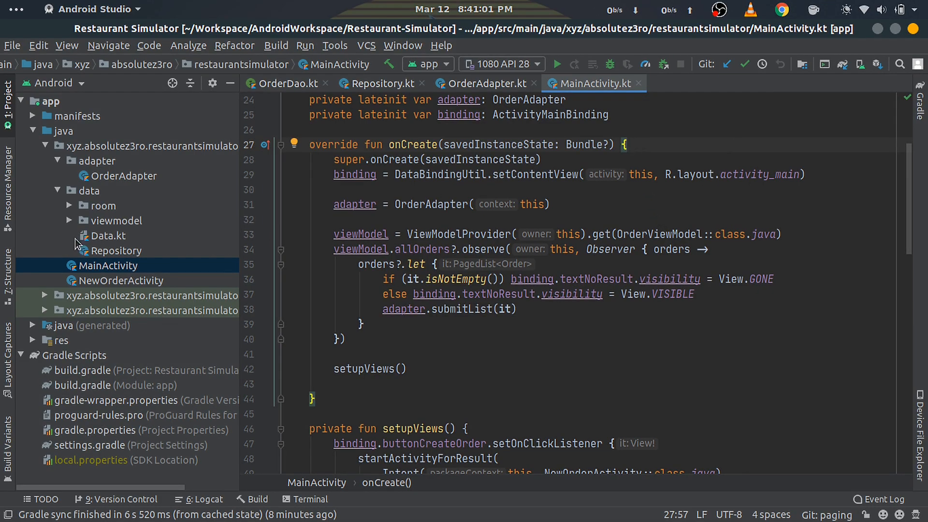
Glance at Data.kt, then close the Data.kt, MainActivity, OrderAdapter and OrderDao editors.
{"action": "double_click", "coordinate": [107, 236]}
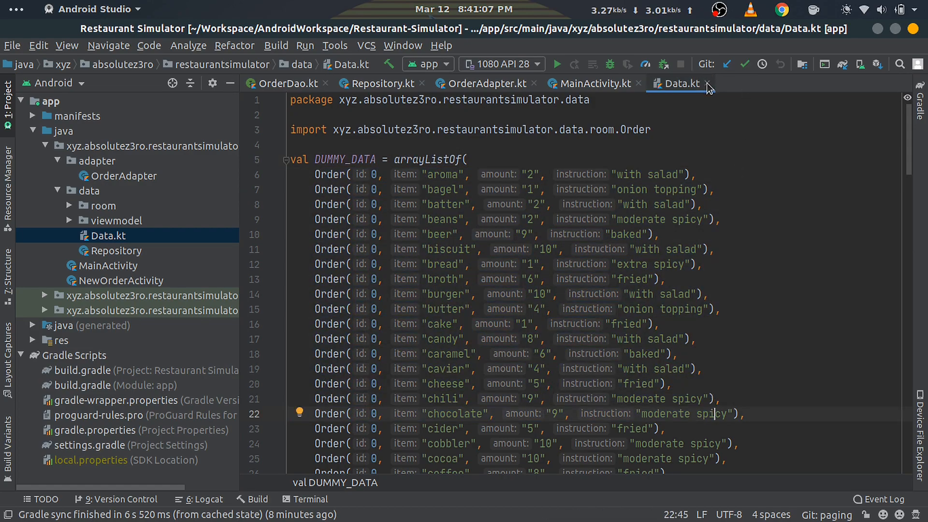
{"action": "left_click", "coordinate": [592, 83]}
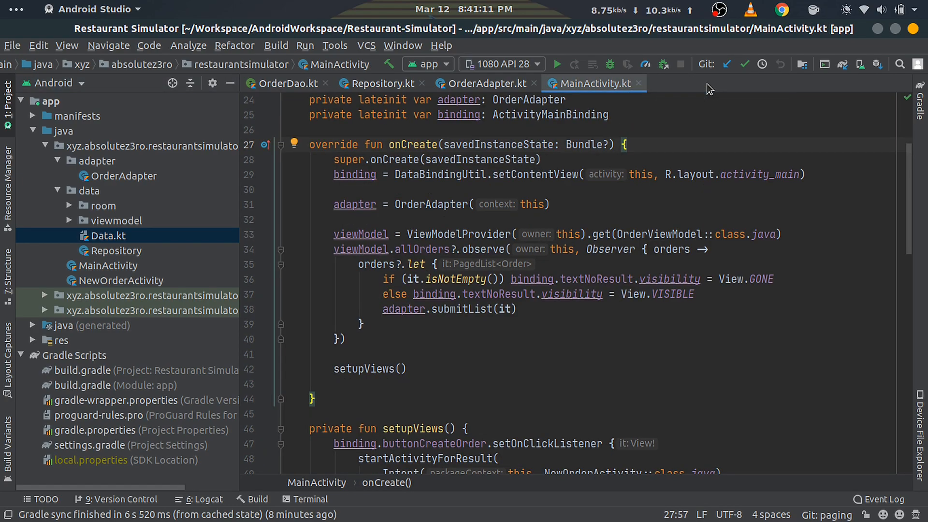
{"action": "left_click", "coordinate": [484, 83]}
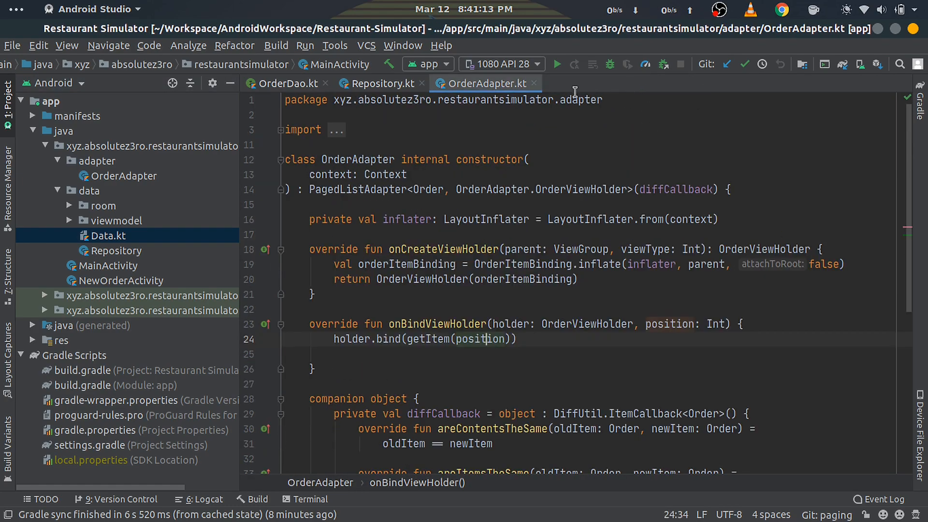
{"action": "left_click", "coordinate": [286, 84]}
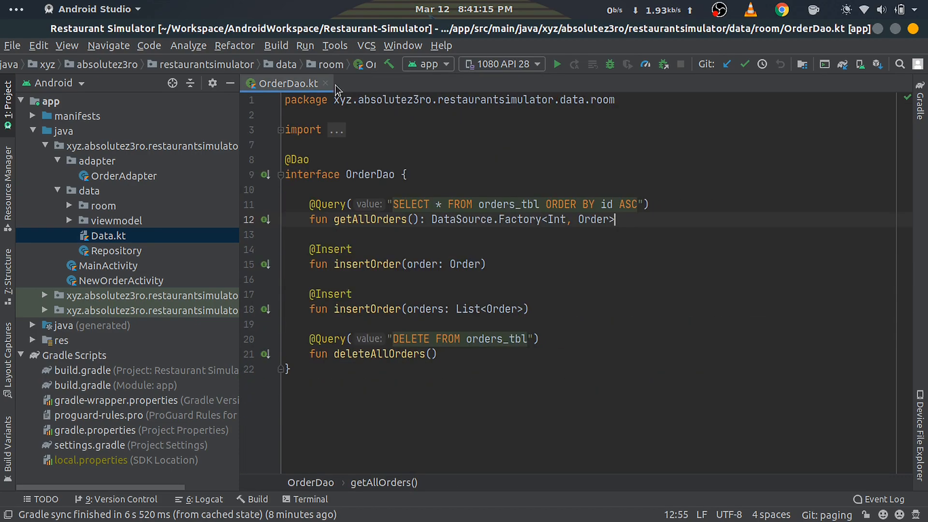
{"action": "left_click", "coordinate": [324, 83]}
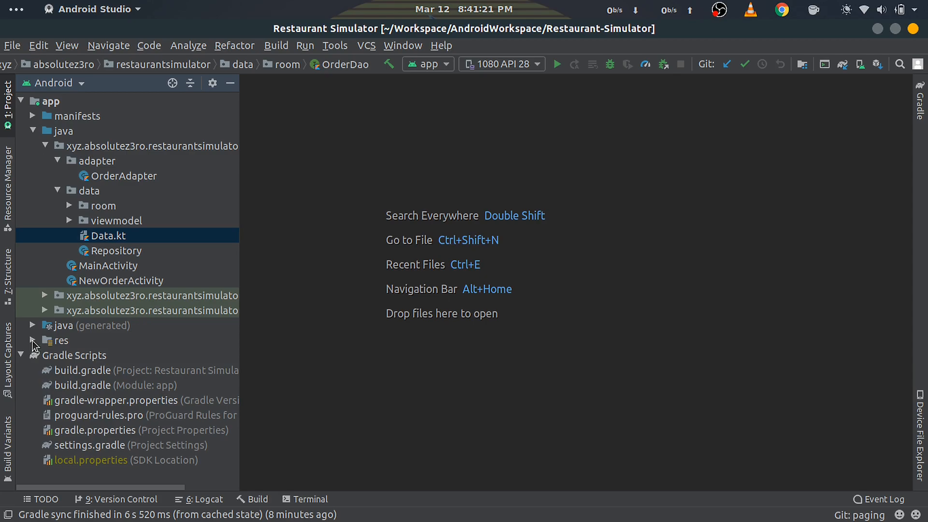
Review appbar_menu.xml's action_fill item titled 'Fill dummy data' with showAsAction never.
{"action": "left_click", "coordinate": [34, 340]}
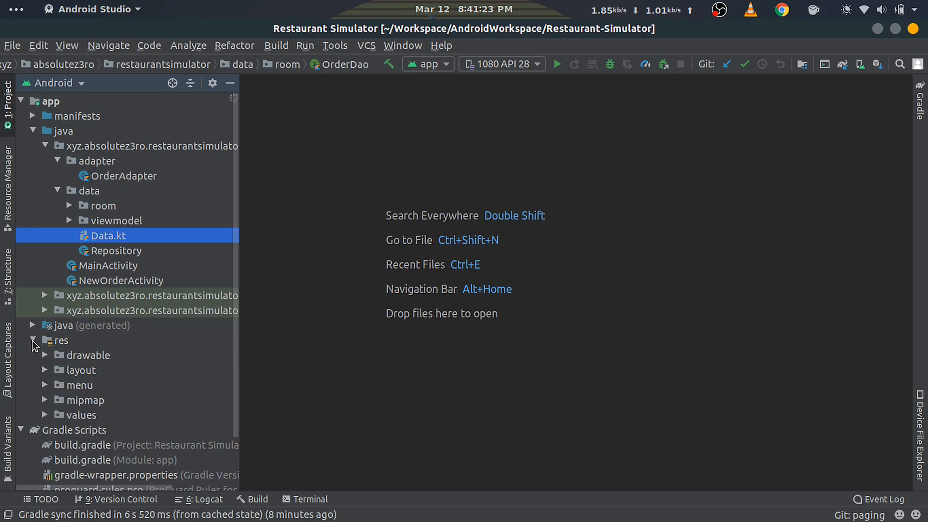
{"action": "left_click", "coordinate": [81, 370]}
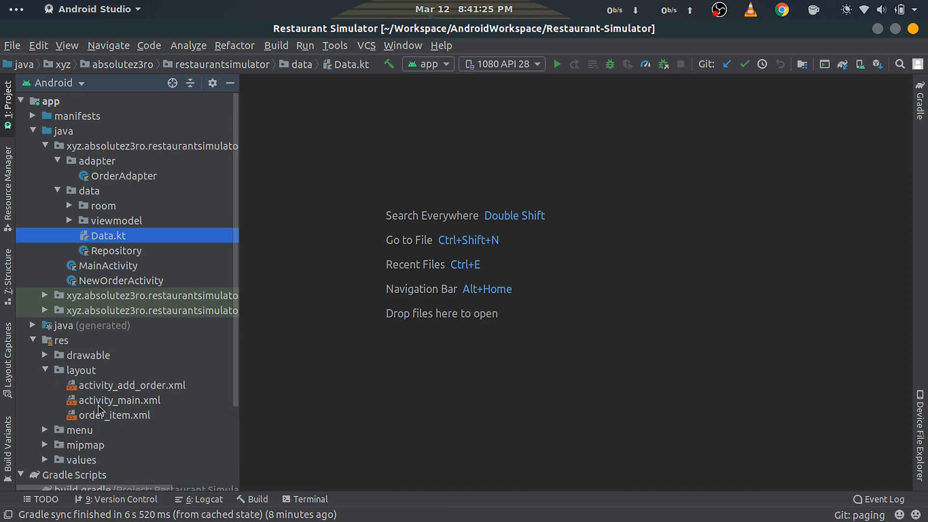
{"action": "scroll", "scroll_direction": "down", "scroll_amount": 3}
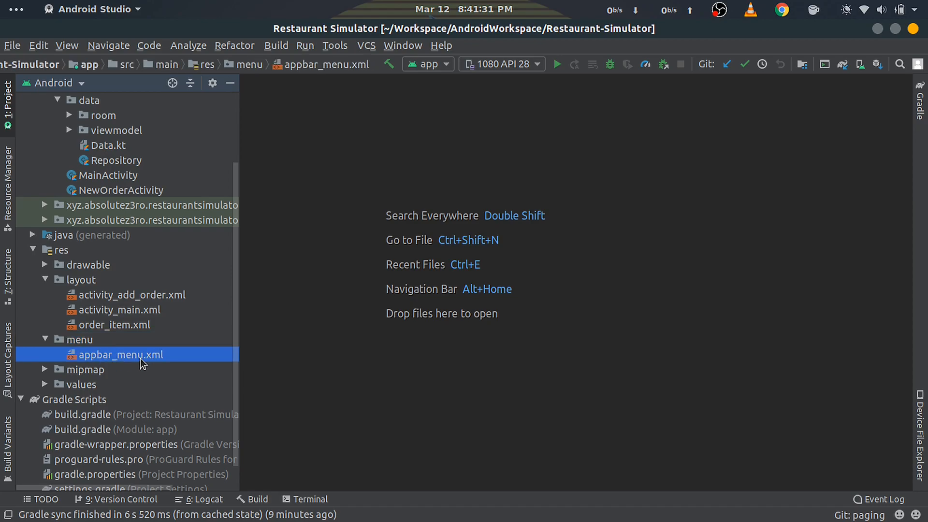
{"action": "double_click", "coordinate": [121, 354]}
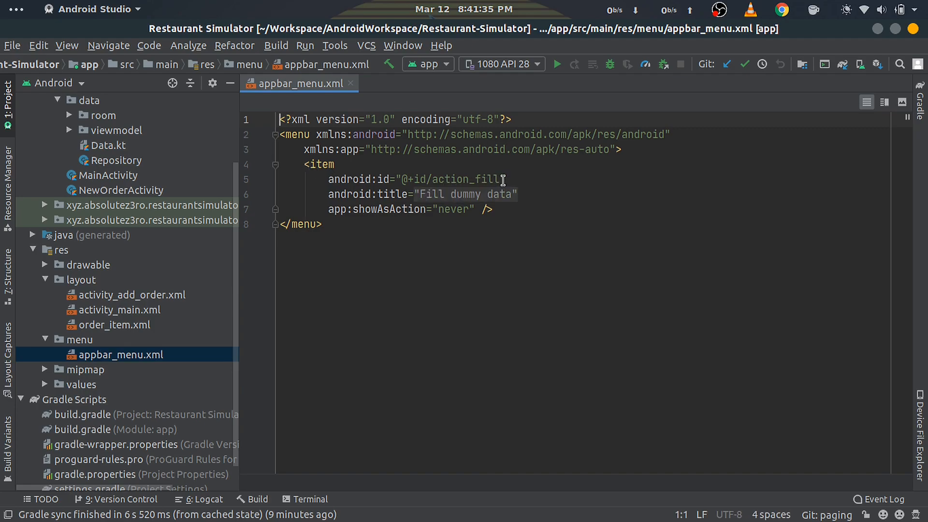
{"action": "double_click", "coordinate": [466, 180]}
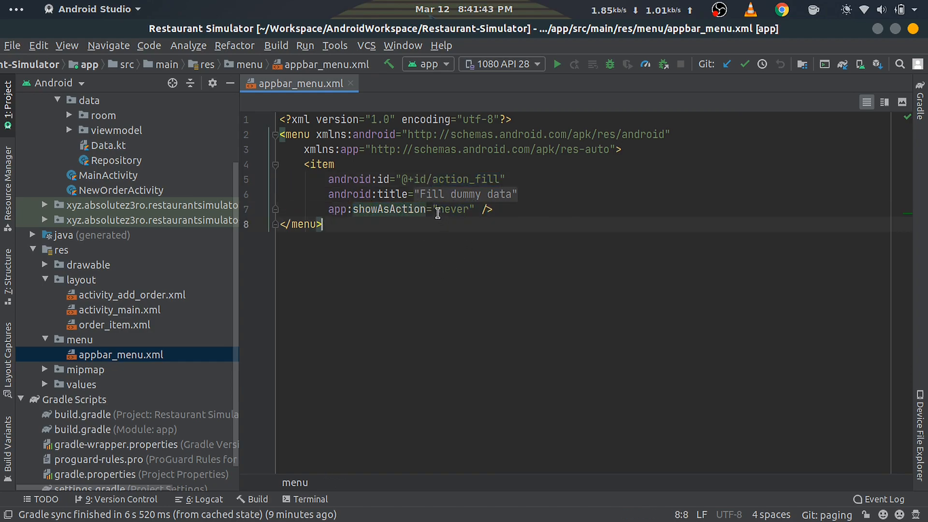
{"action": "double_click", "coordinate": [453, 209]}
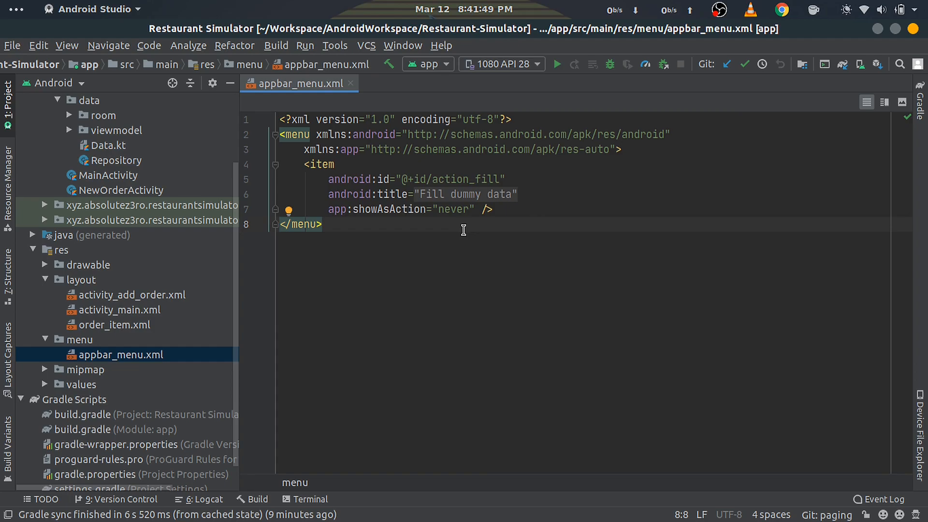
{"action": "left_click", "coordinate": [118, 309]}
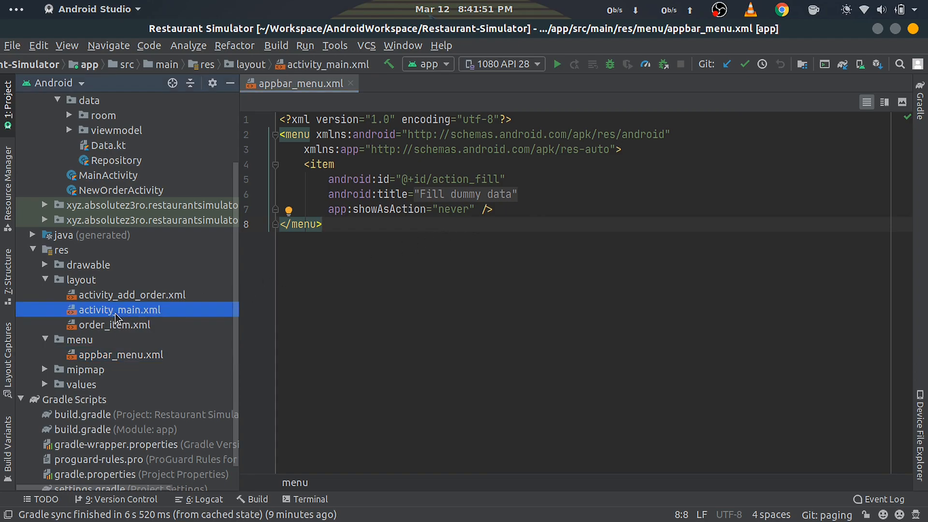
{"action": "double_click", "coordinate": [119, 310]}
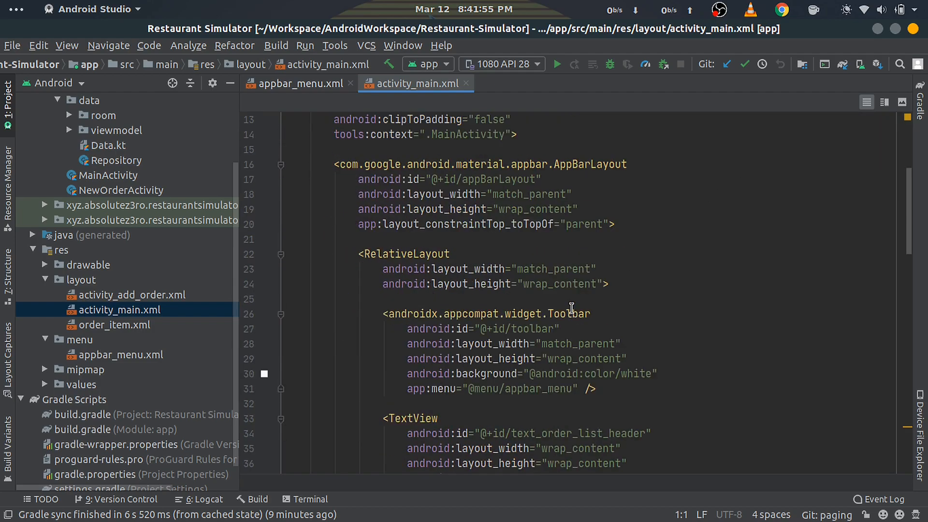
{"action": "mouse_move", "coordinate": [521, 389]}
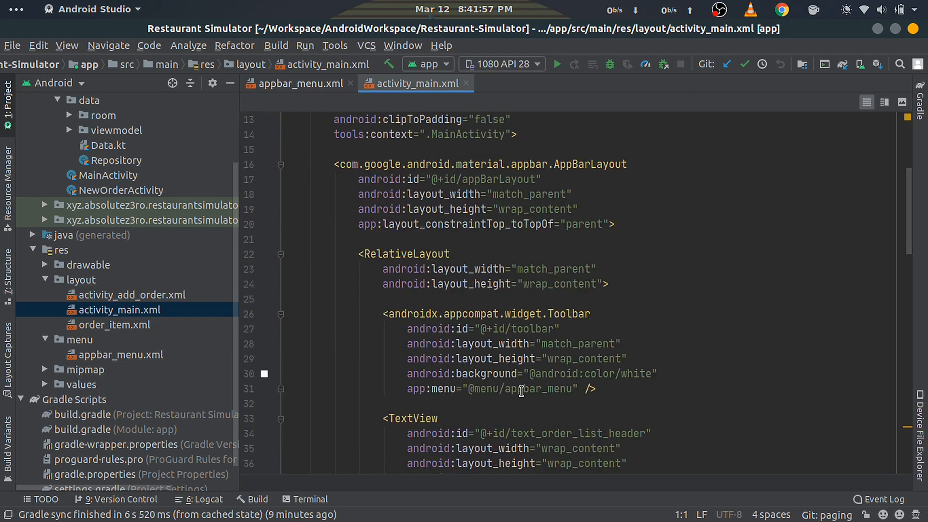
{"action": "double_click", "coordinate": [537, 388]}
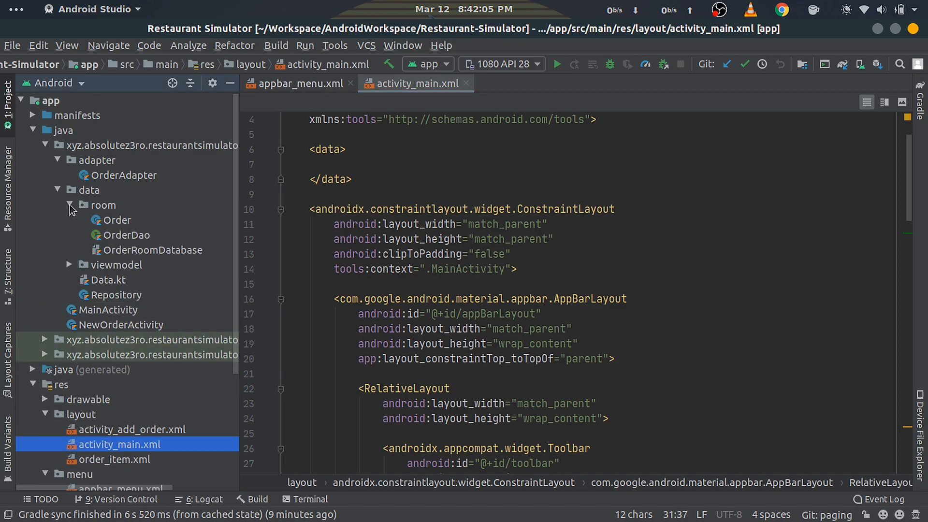
Follow insertOrder(orders) from OrderDao through Repository and OrderViewModel to MainActivity's action_fill handler.
{"action": "left_click", "coordinate": [125, 235]}
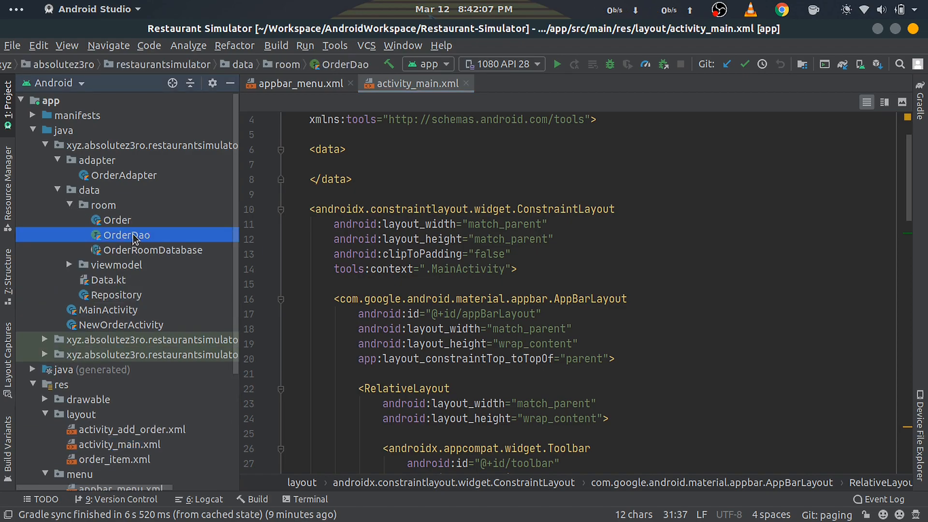
{"action": "double_click", "coordinate": [124, 235]}
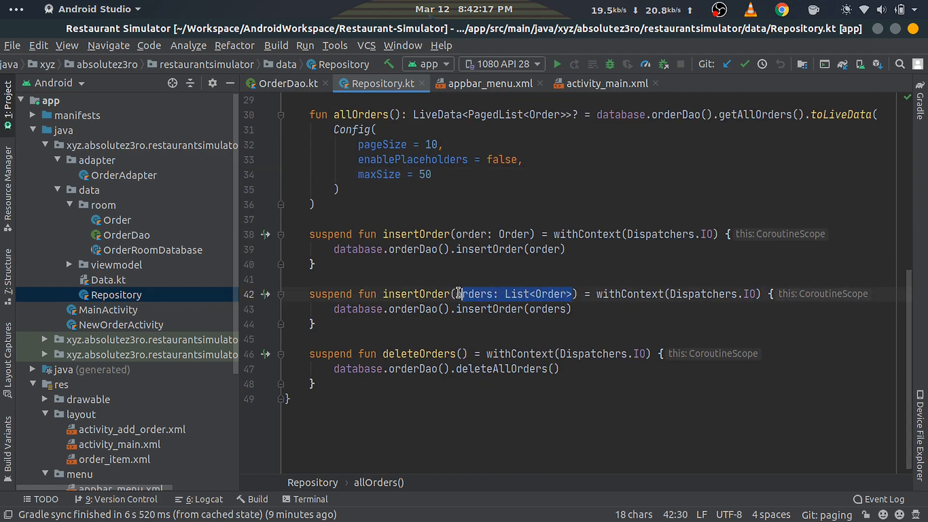
{"action": "left_click", "coordinate": [456, 294]}
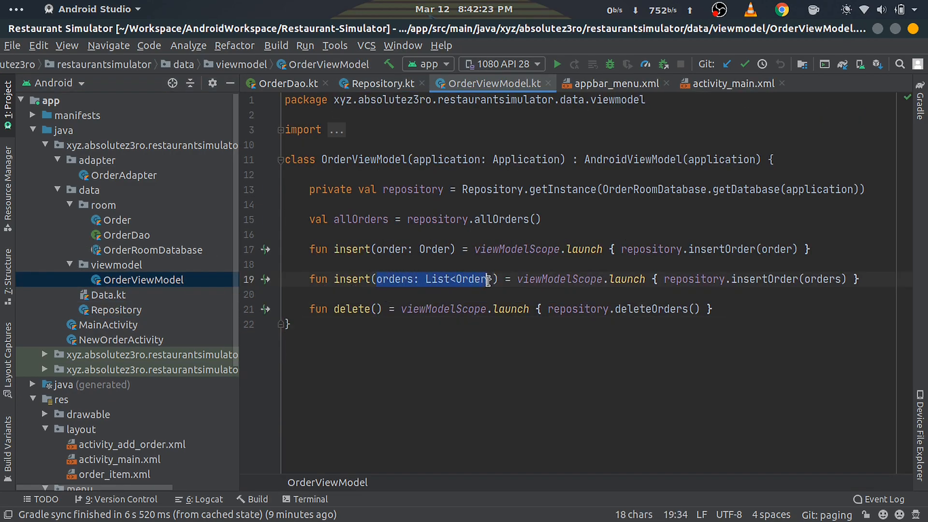
{"action": "left_click", "coordinate": [109, 325]}
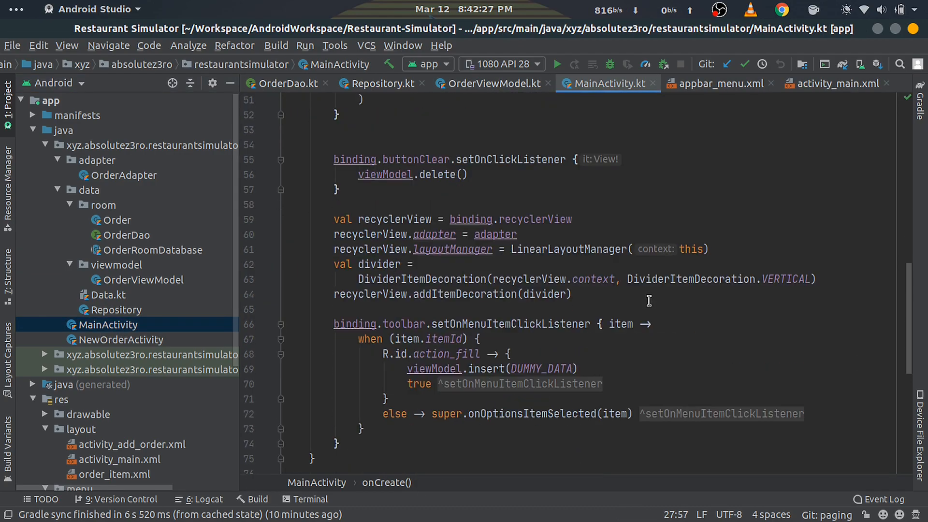
Launch the app on the emulator and fill the empty order list via Fill dummy data.
{"action": "double_click", "coordinate": [355, 324]}
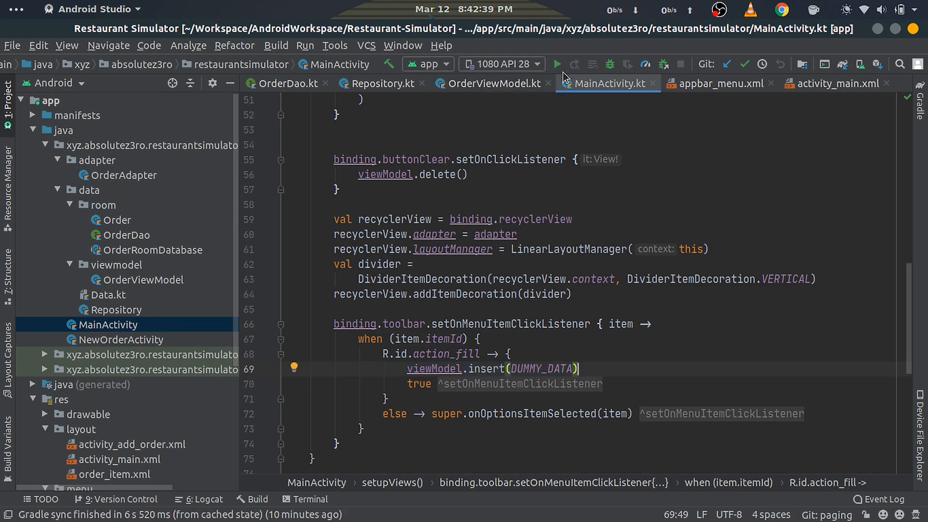
{"action": "left_click", "coordinate": [555, 64]}
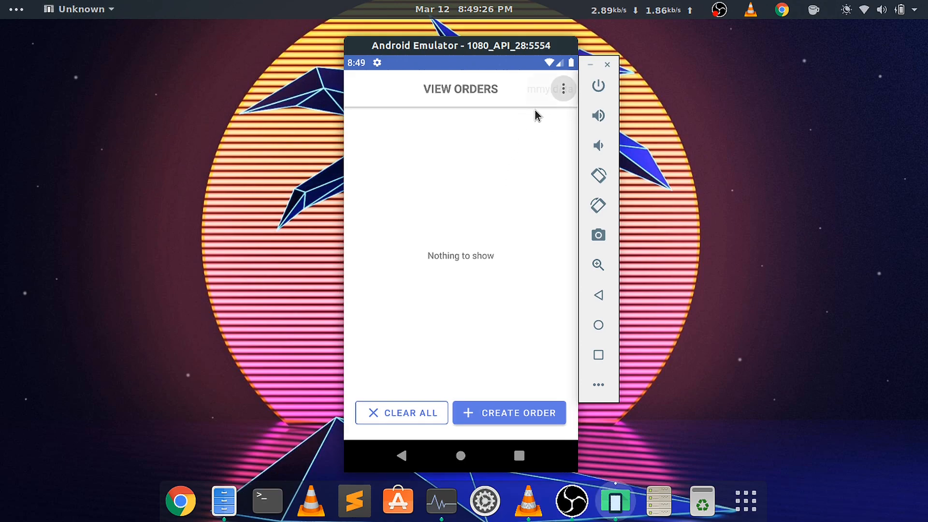
{"action": "left_click", "coordinate": [562, 89]}
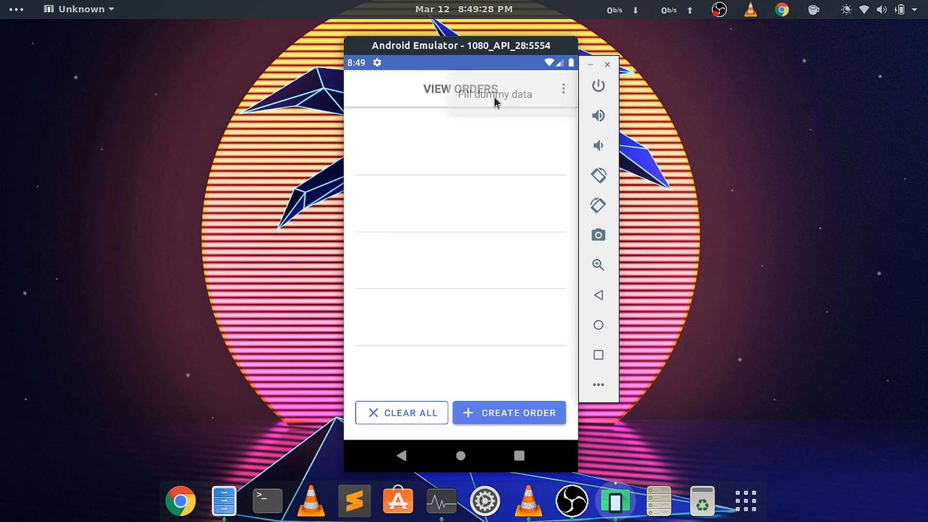